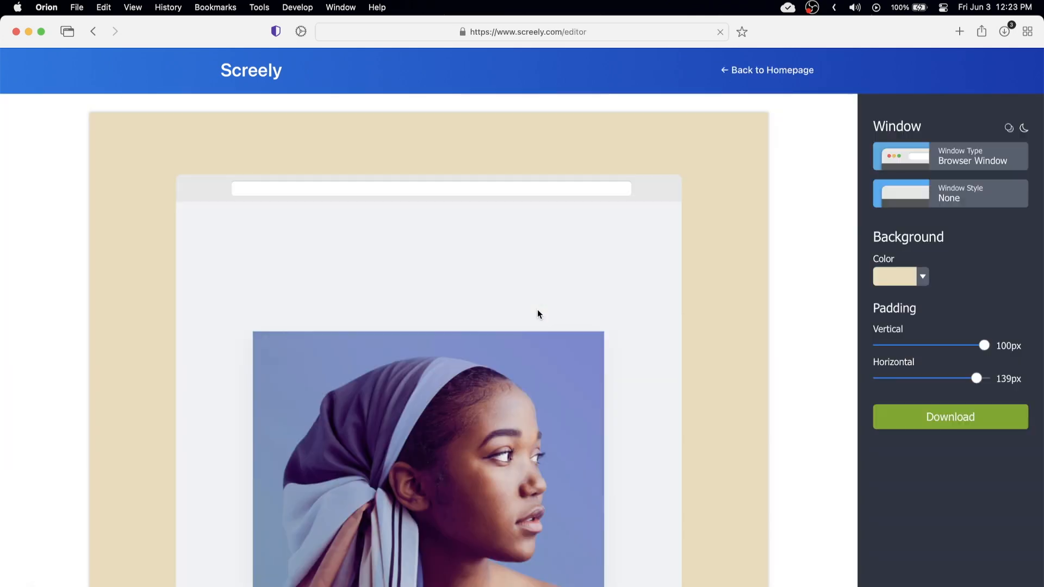
mouse_move(935, 160)
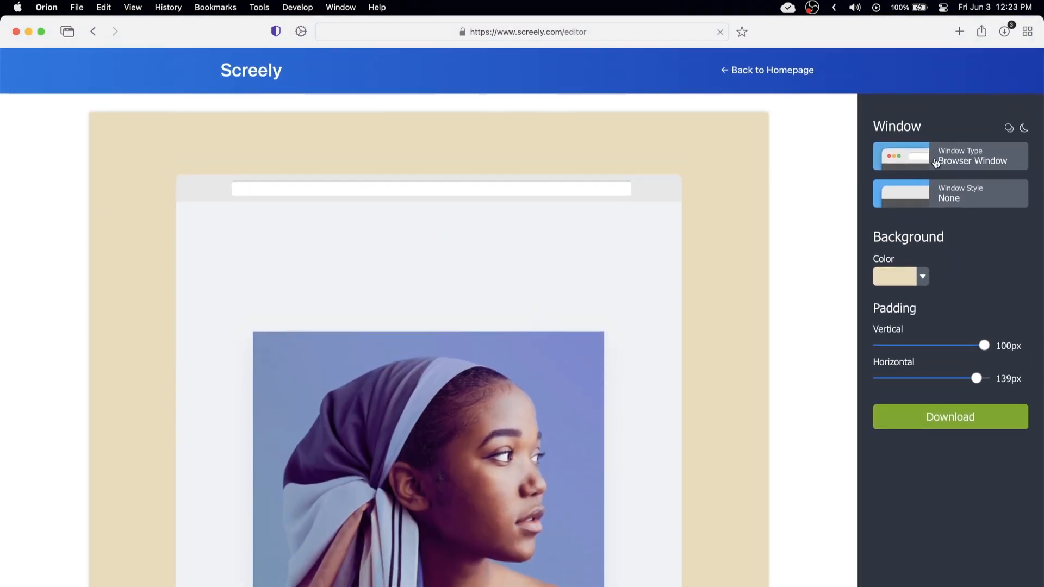
- Change the frame to a plain window with the window buttons style kept as None
click(949, 155)
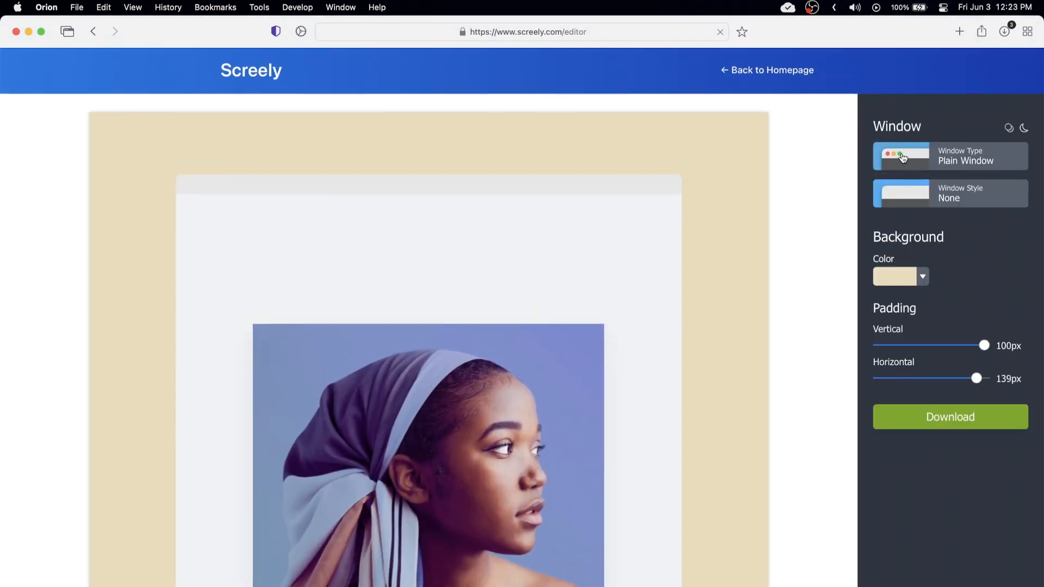
click(950, 155)
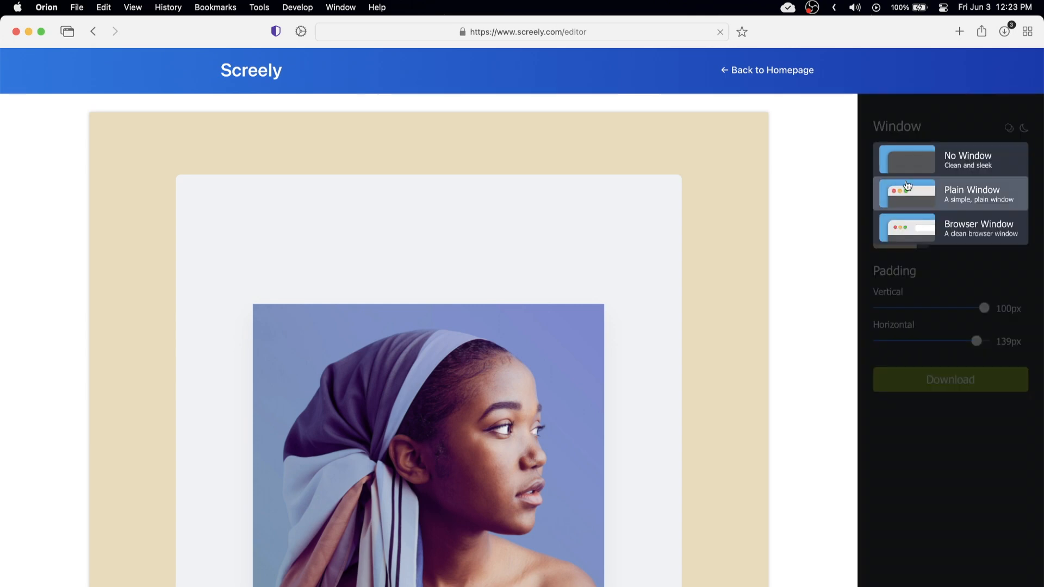
click(971, 193)
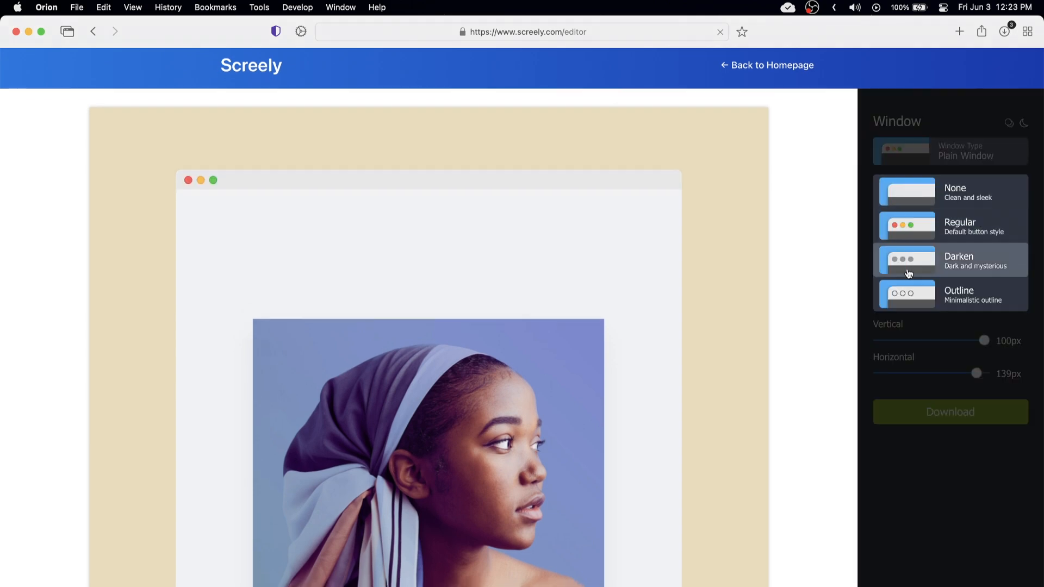
click(951, 192)
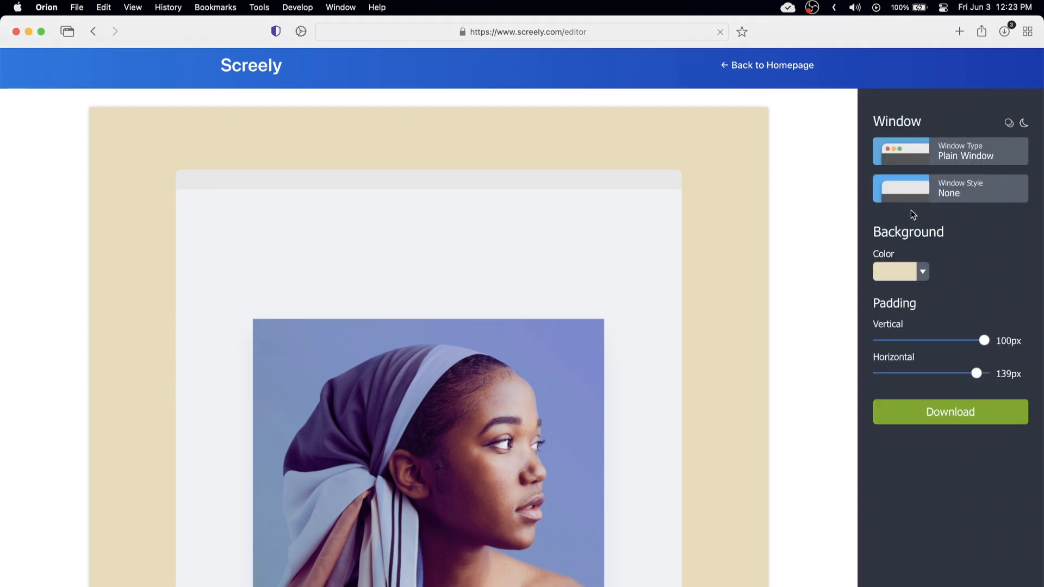
- Set the mockup background colour to dark grey #444444
click(921, 270)
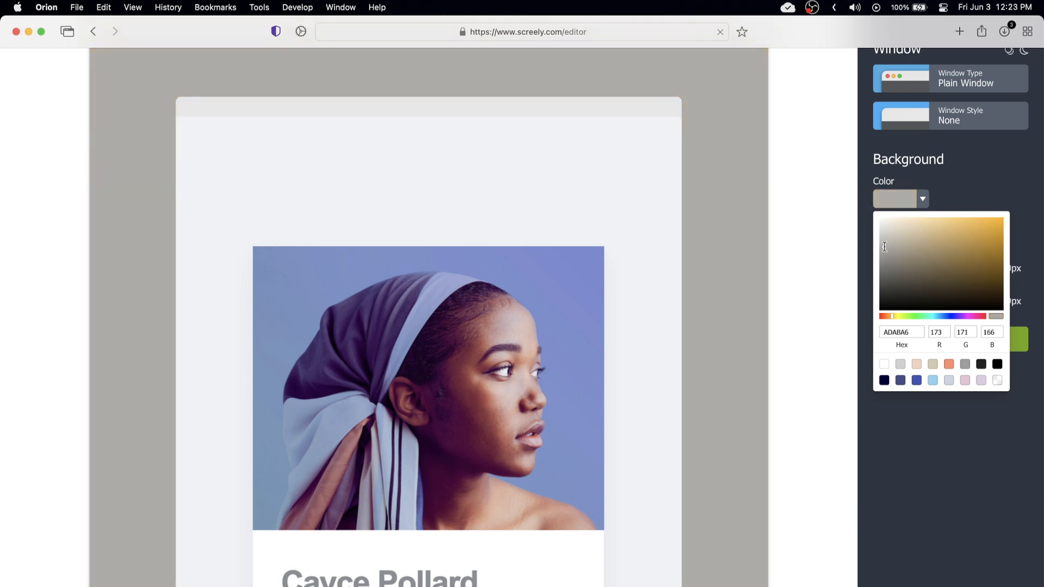
click(880, 285)
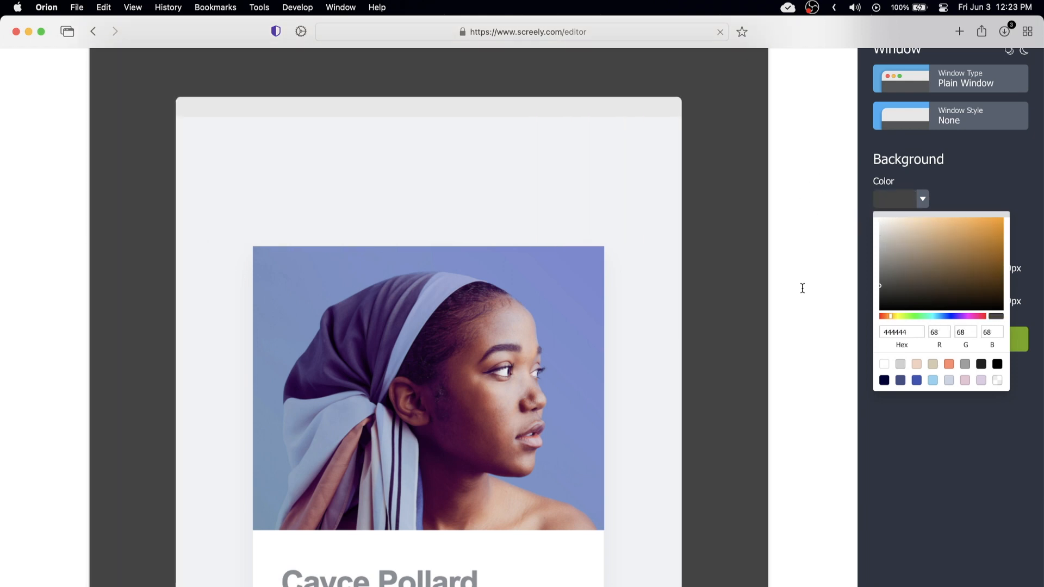
click(934, 316)
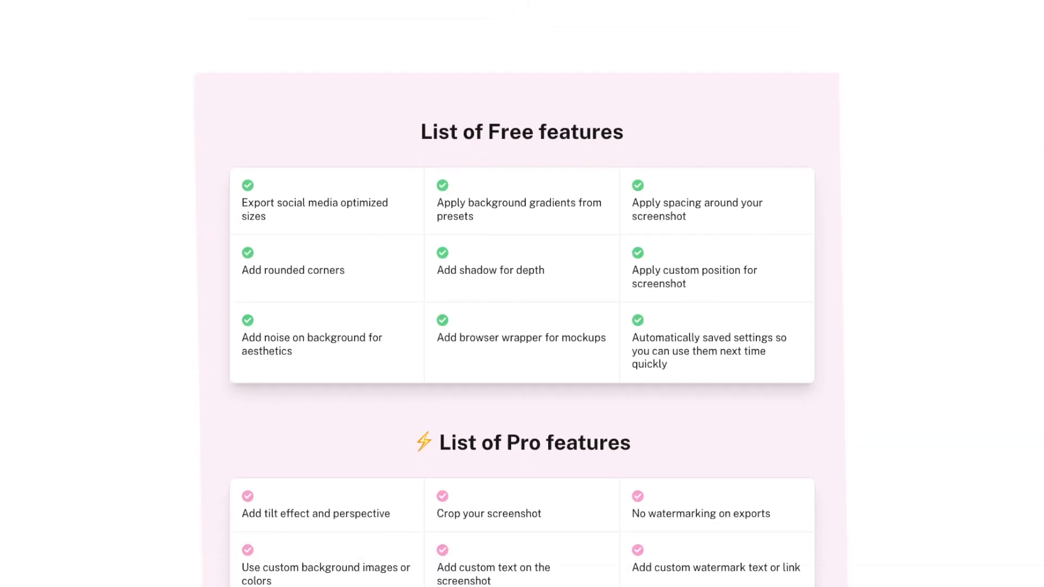
- Scroll down the Pika features page toward the Design screenshots editor
scroll(down, 3)
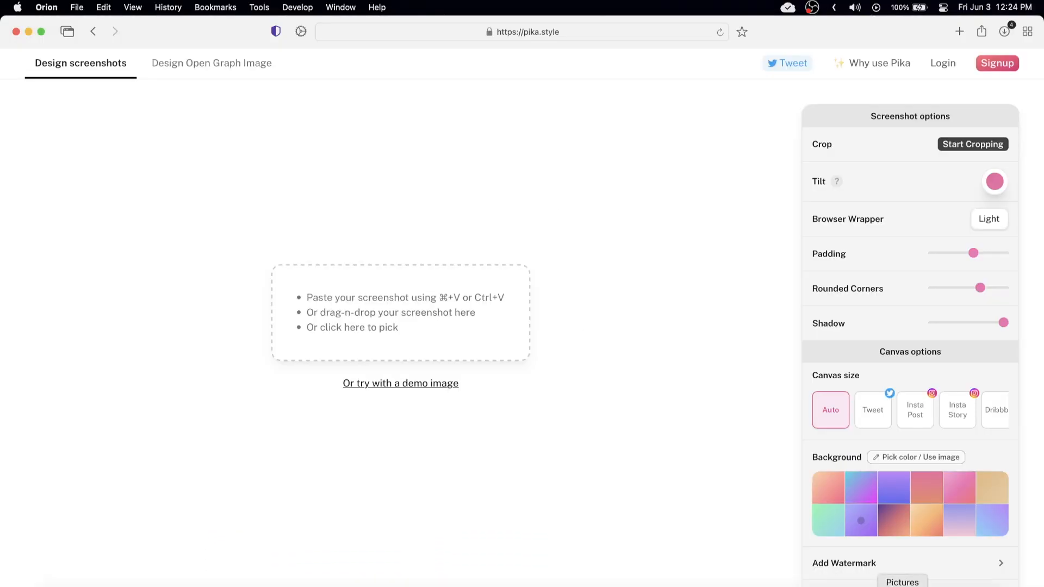
- Load the demo portfolio screenshot and remove its browser wrapper after trying Dark
click(902, 582)
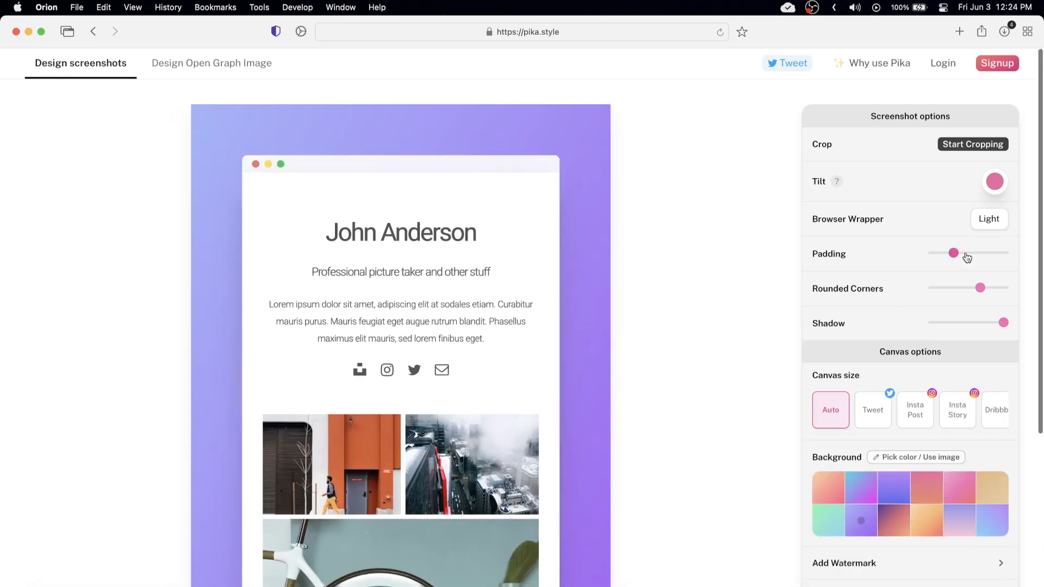
click(988, 219)
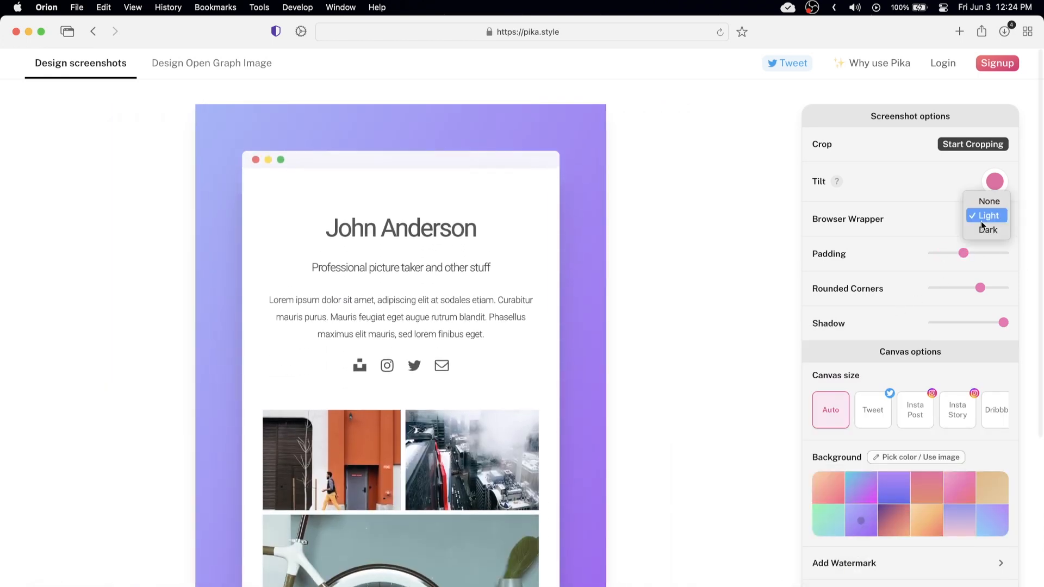
click(989, 229)
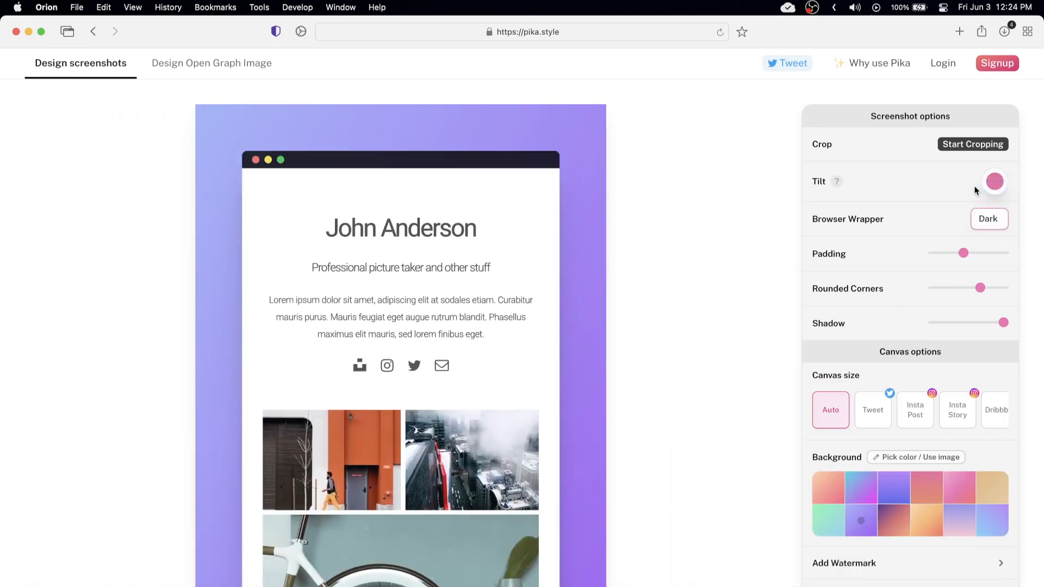
click(989, 219)
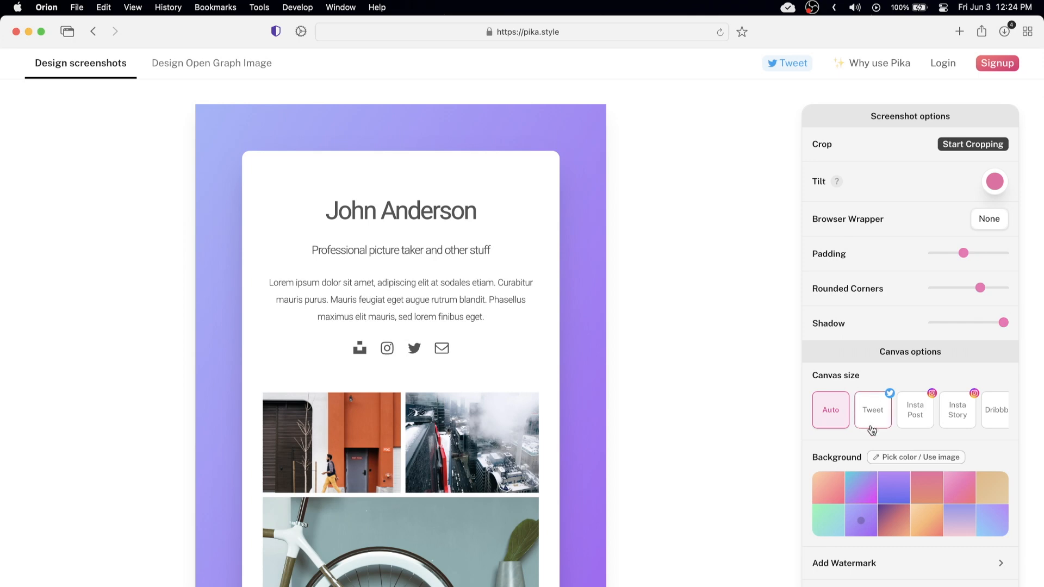
- Try Instagram post, tweet and story canvas sizes, return to Auto with the pink-orange gradient background
click(914, 410)
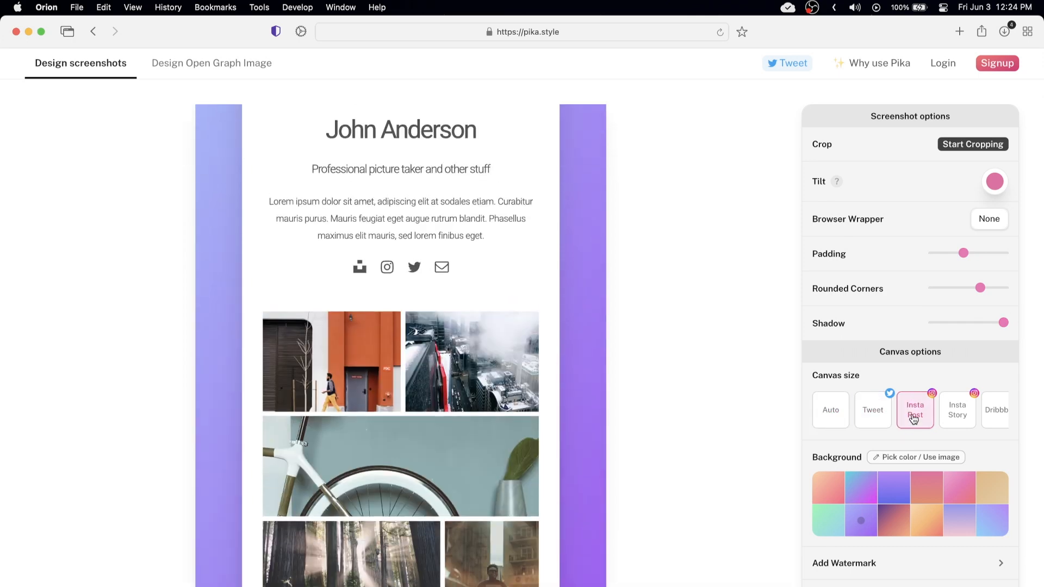
click(830, 410)
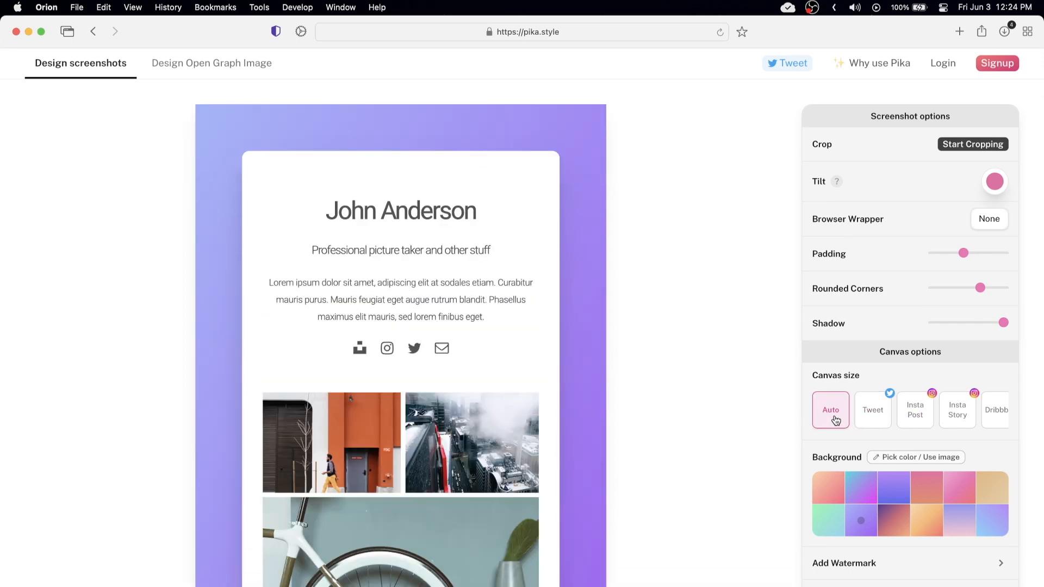
click(871, 410)
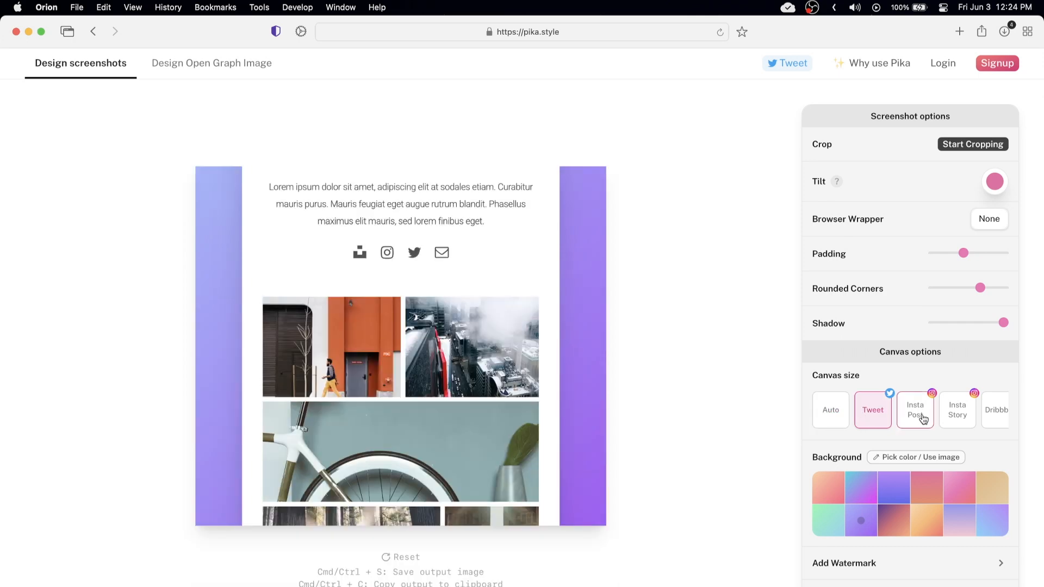
click(957, 410)
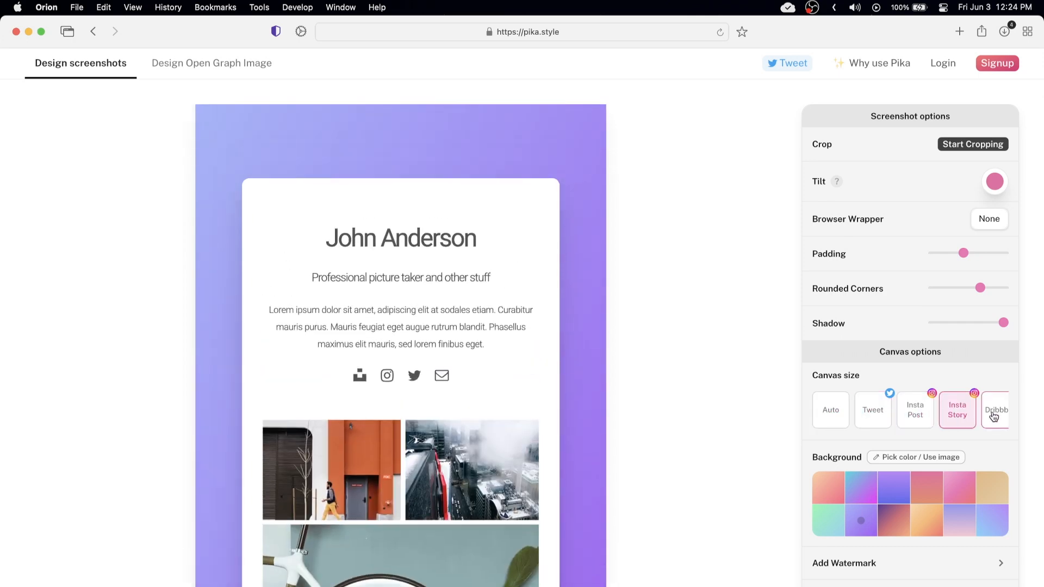
click(872, 410)
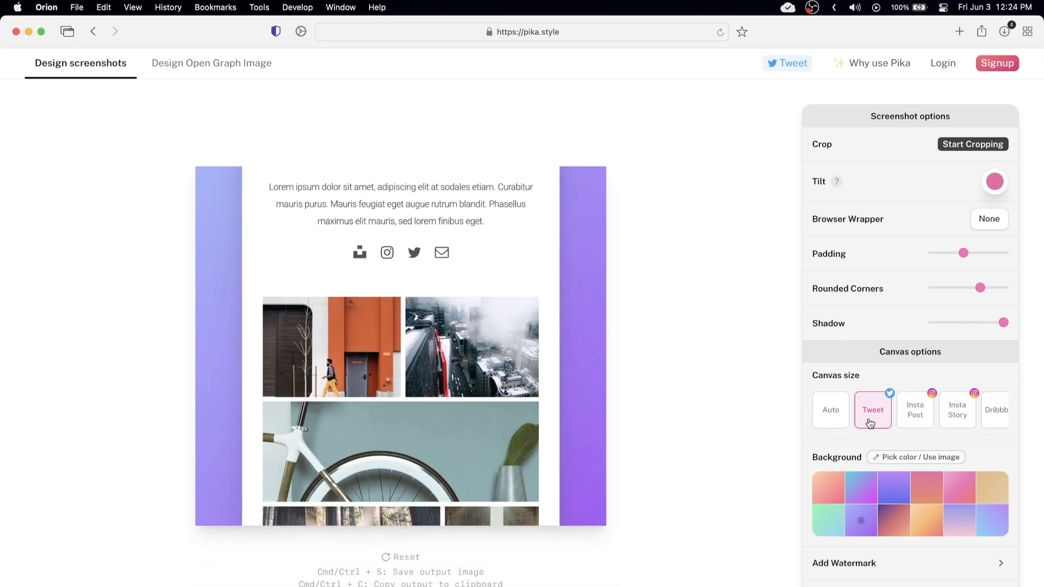
click(830, 410)
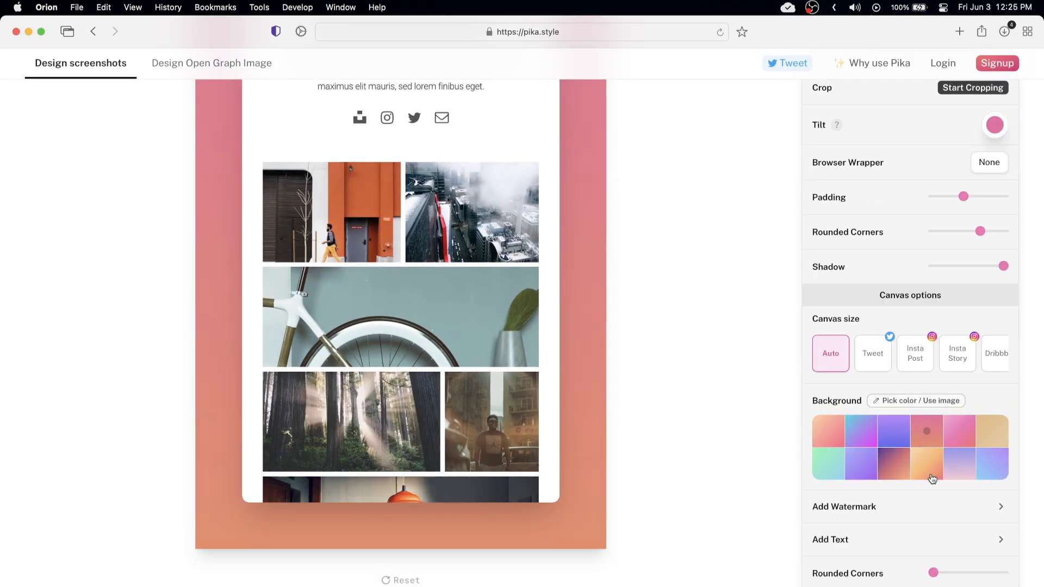
mouse_move(903, 460)
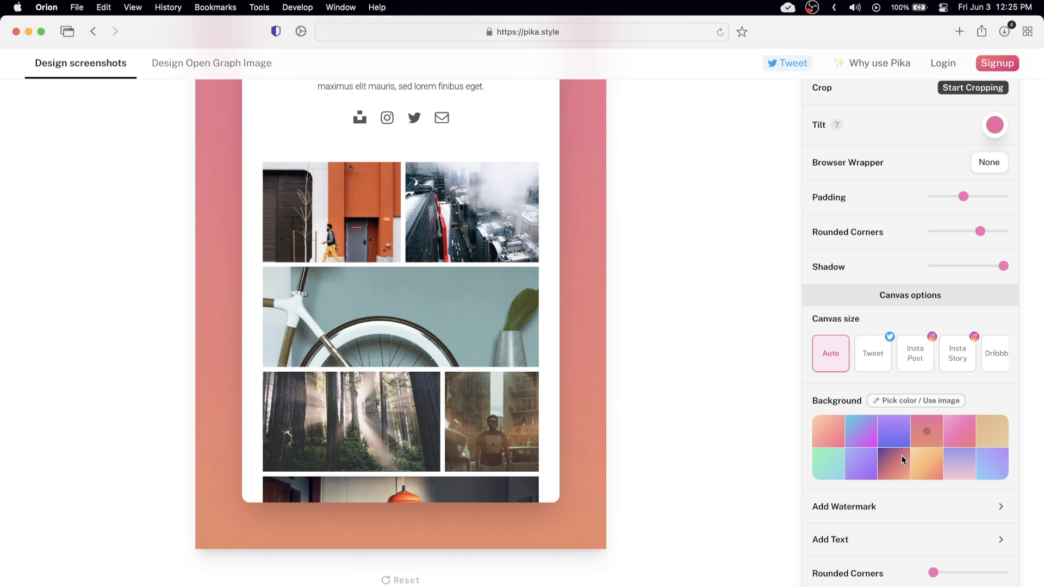
scroll(down, 3)
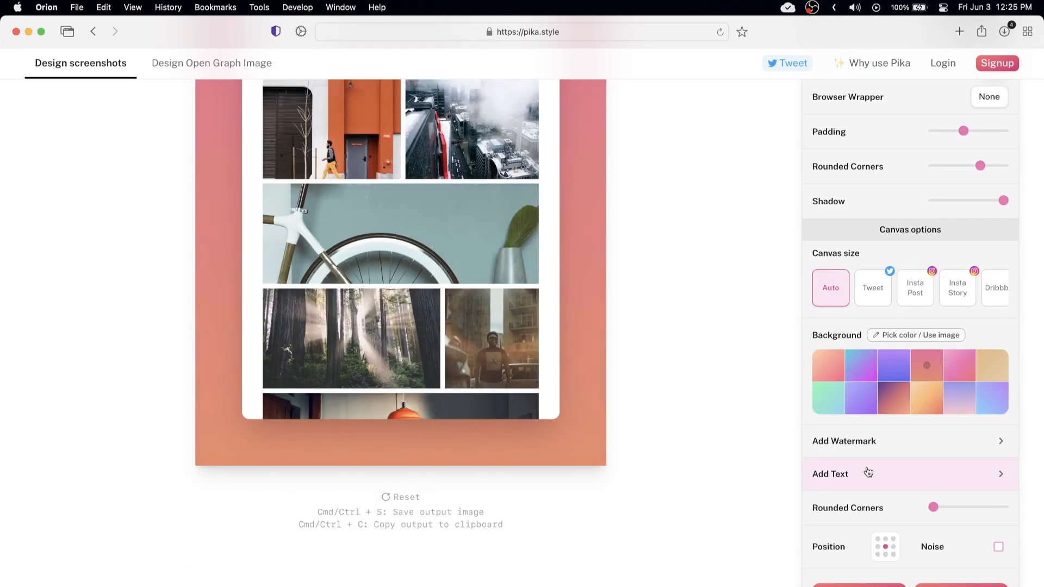
mouse_move(953, 530)
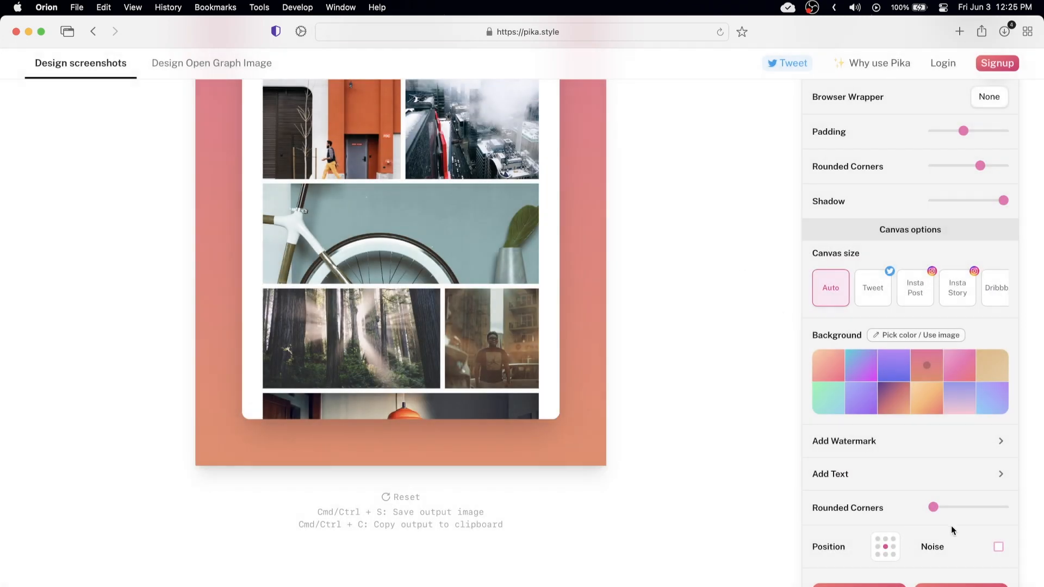
mouse_move(859, 504)
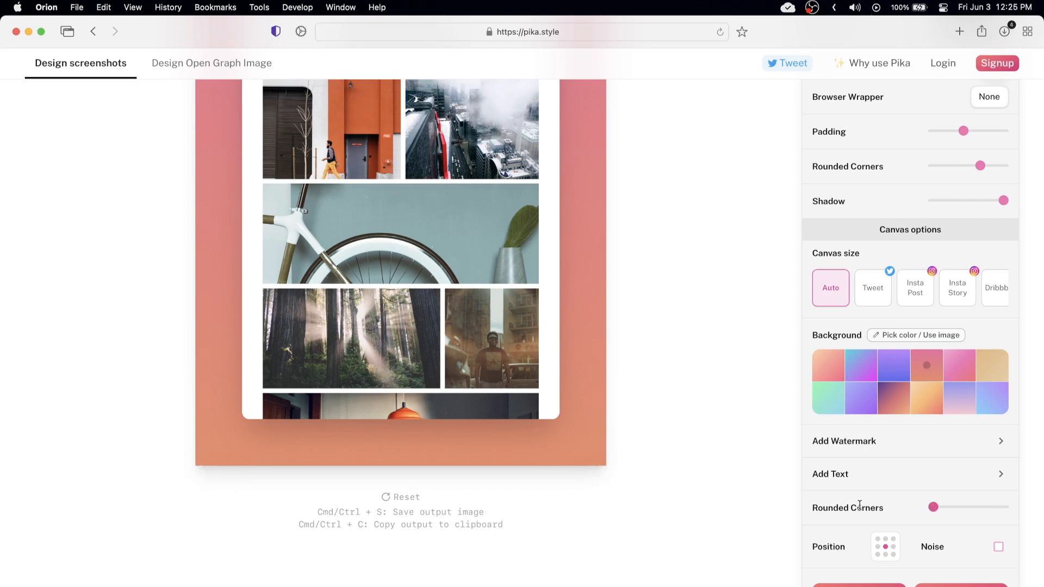
mouse_move(894, 537)
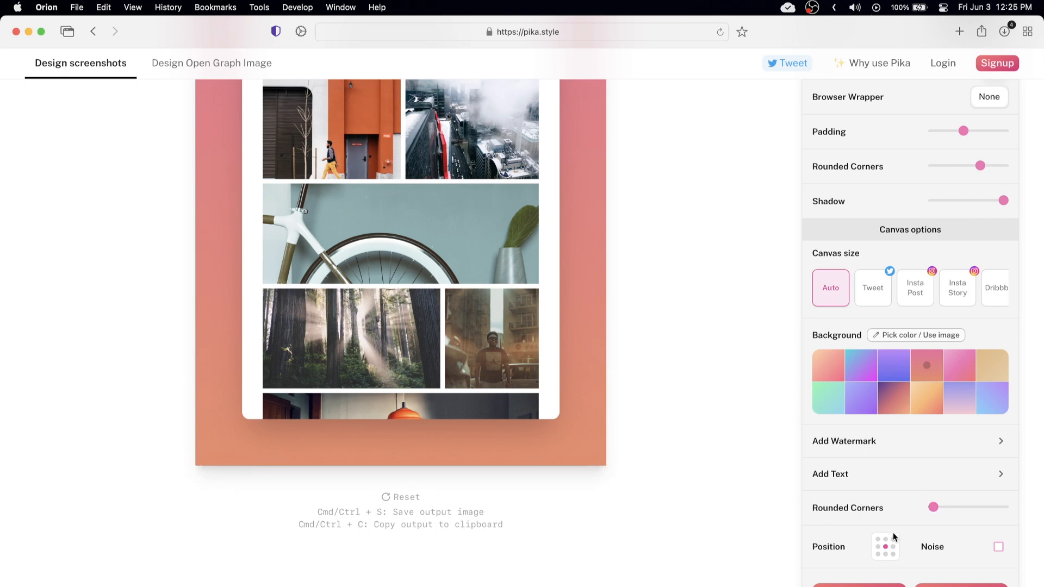
scroll(up, 3)
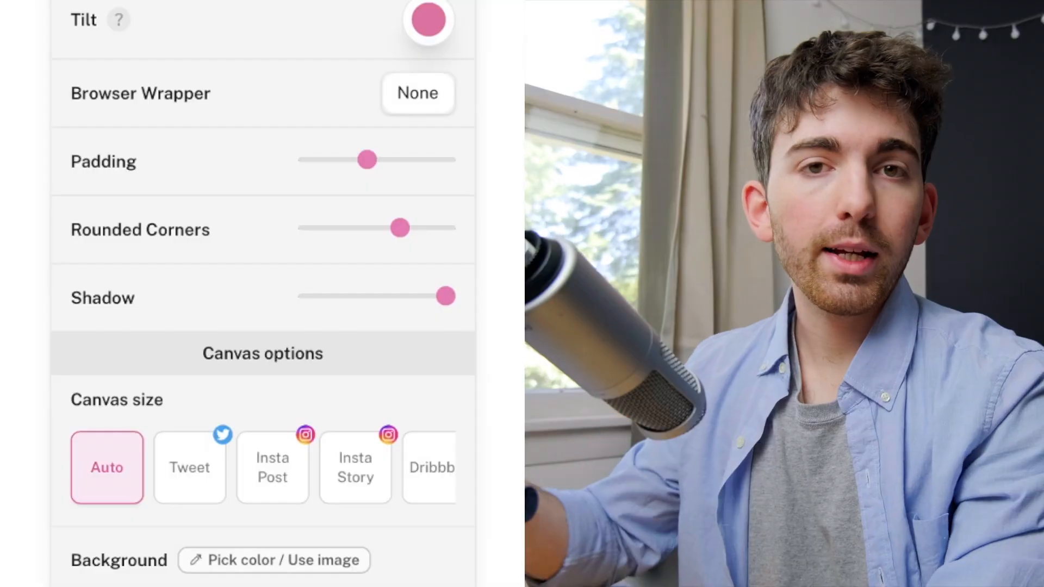
scroll(up, 3)
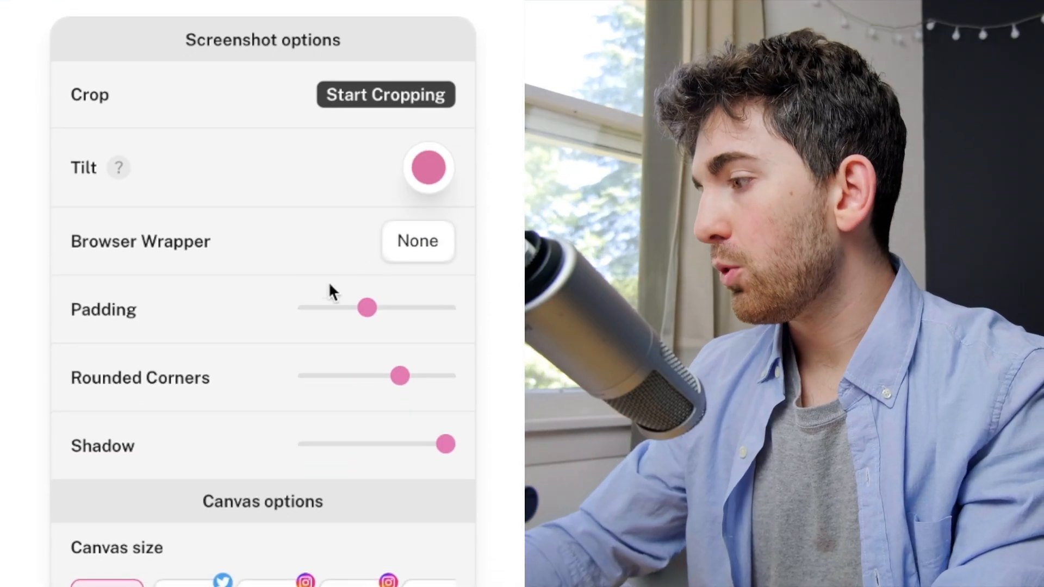
scroll(down, 3)
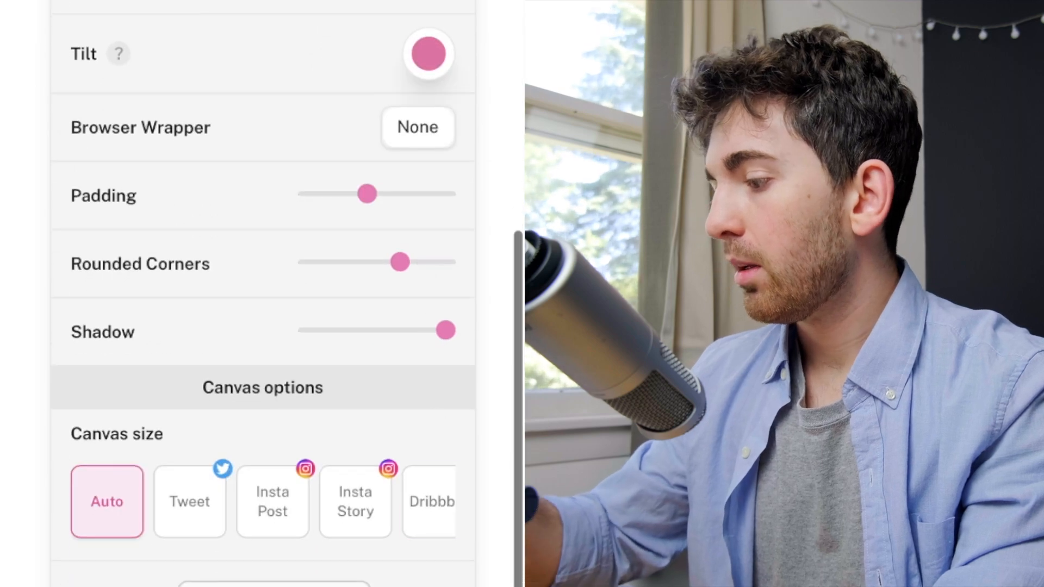